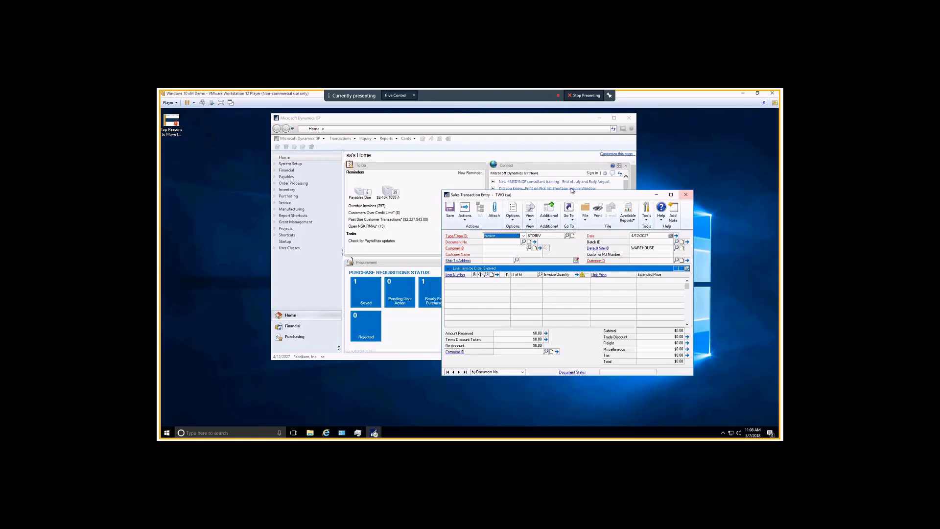
Launch Internet Explorer from the taskbar while keeping the GP home and Sales Transaction Entry windows in front
left_click(685, 194)
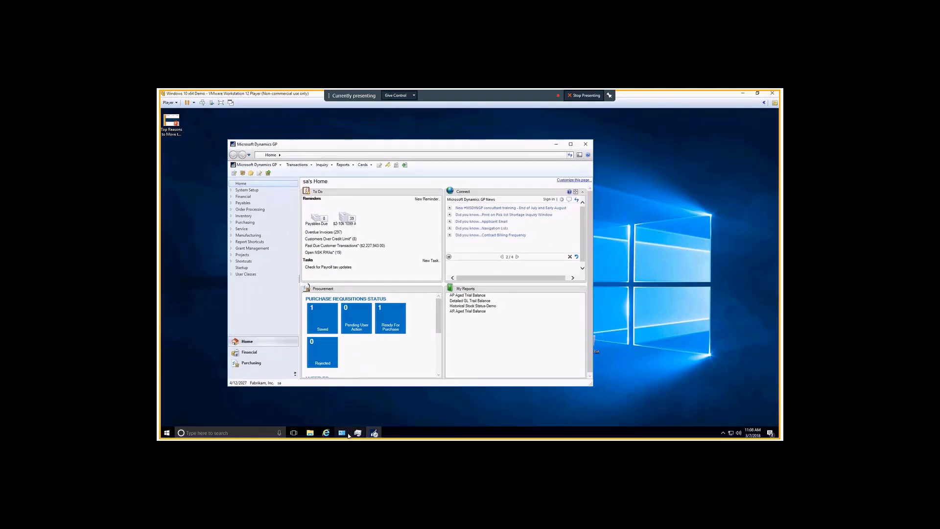
left_click(325, 432)
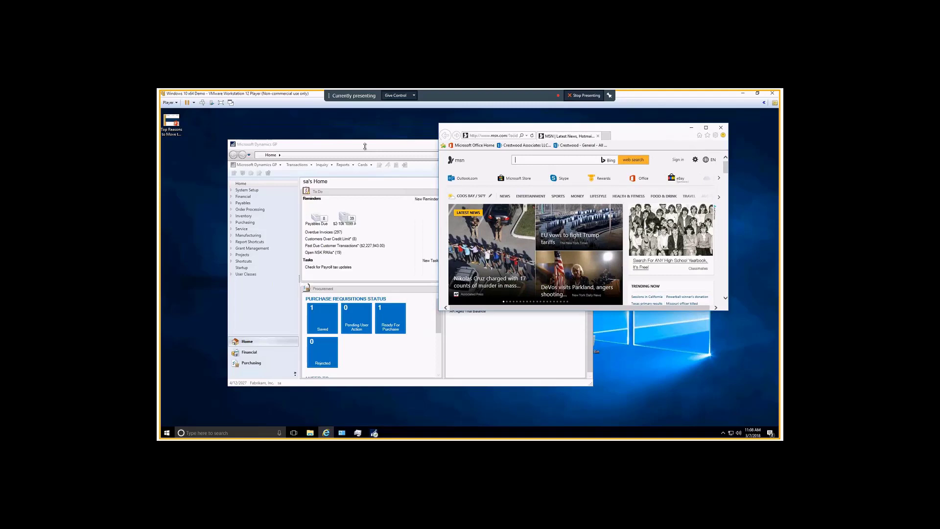
left_click(297, 165)
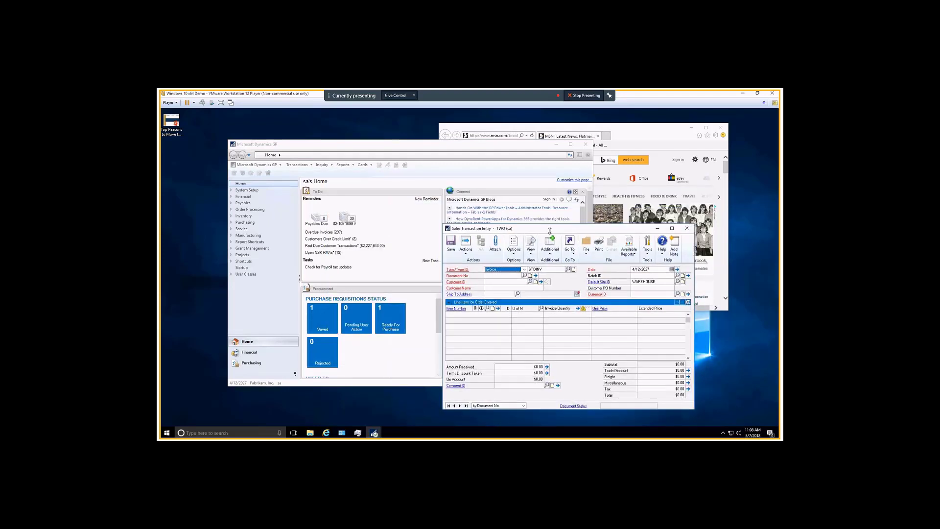
mouse_move(488, 387)
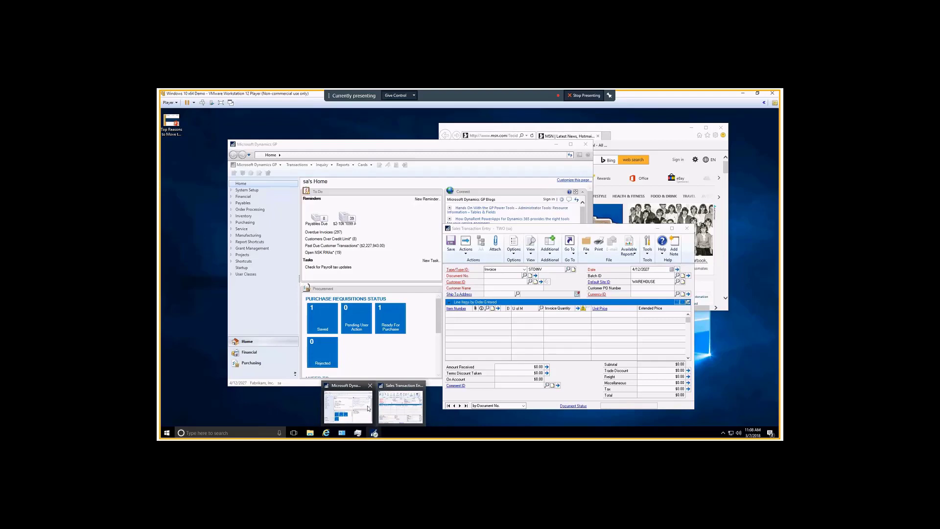
Show in Task Manager that GP's windows run under the Remote Desktop Connection process
right_click(449, 432)
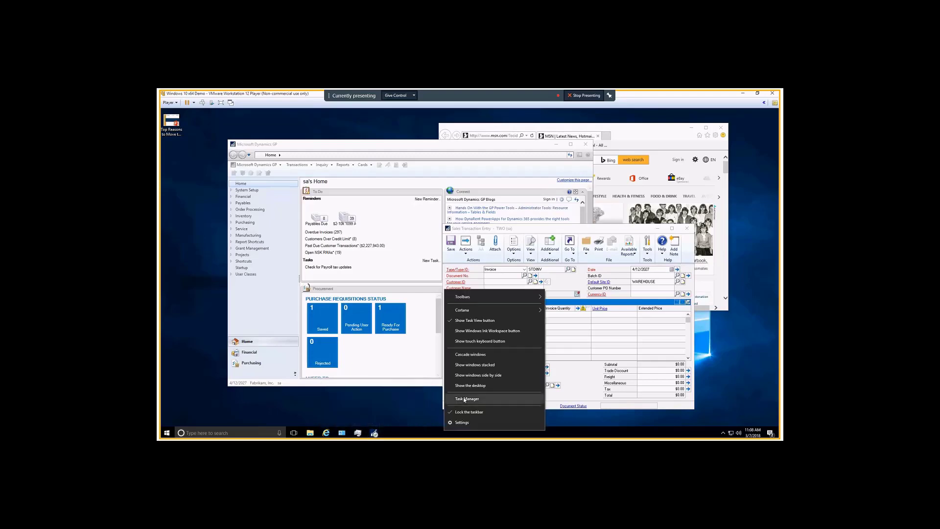
left_click(467, 399)
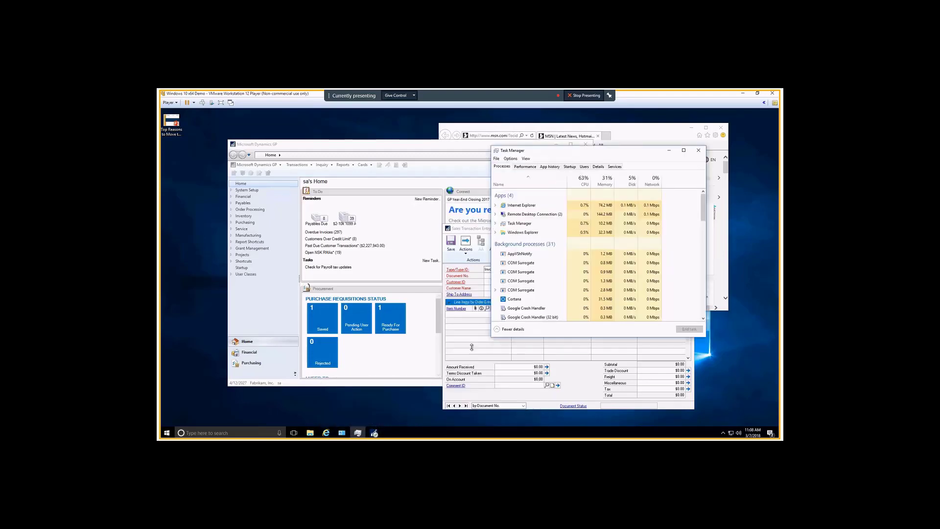
left_click(535, 213)
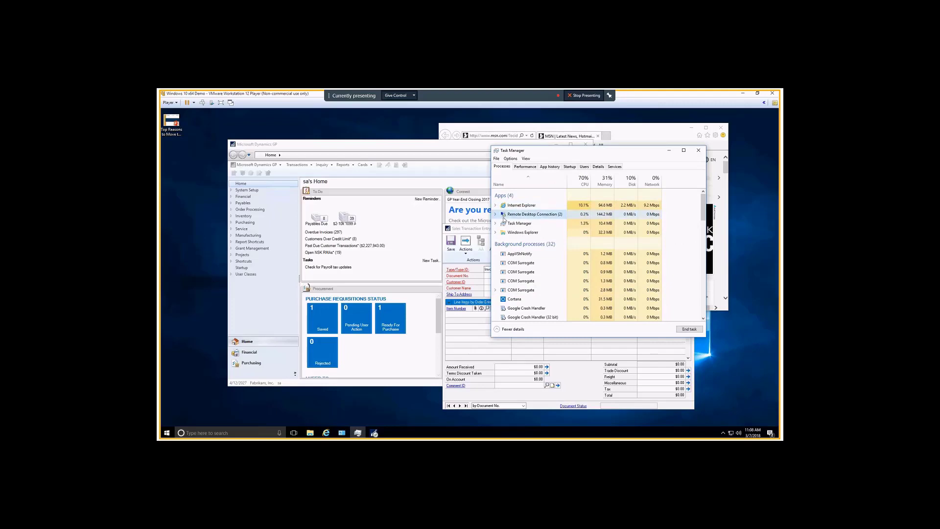
left_click(496, 213)
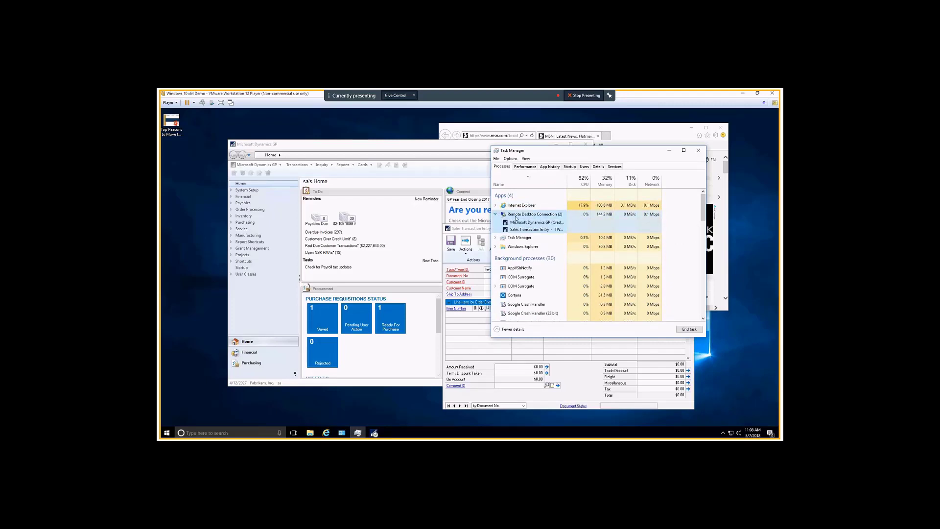
left_click(166, 433)
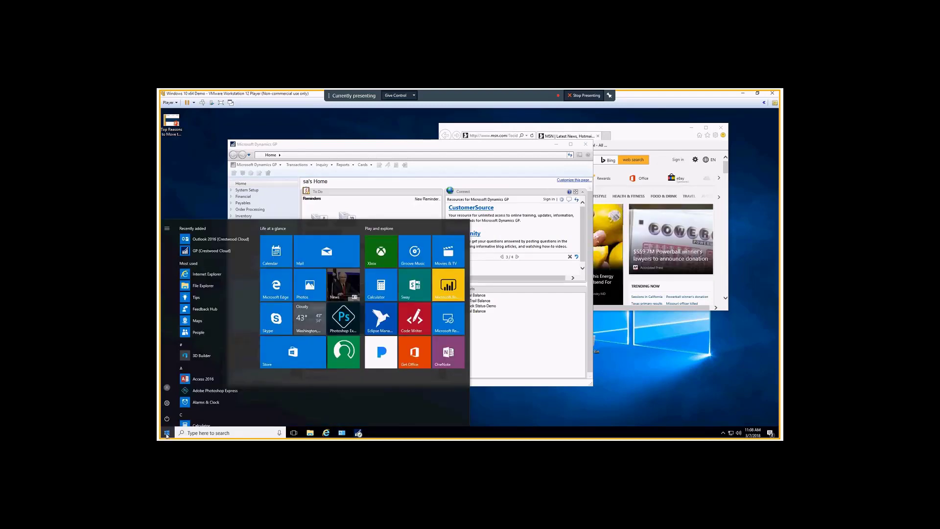
mouse_move(207, 275)
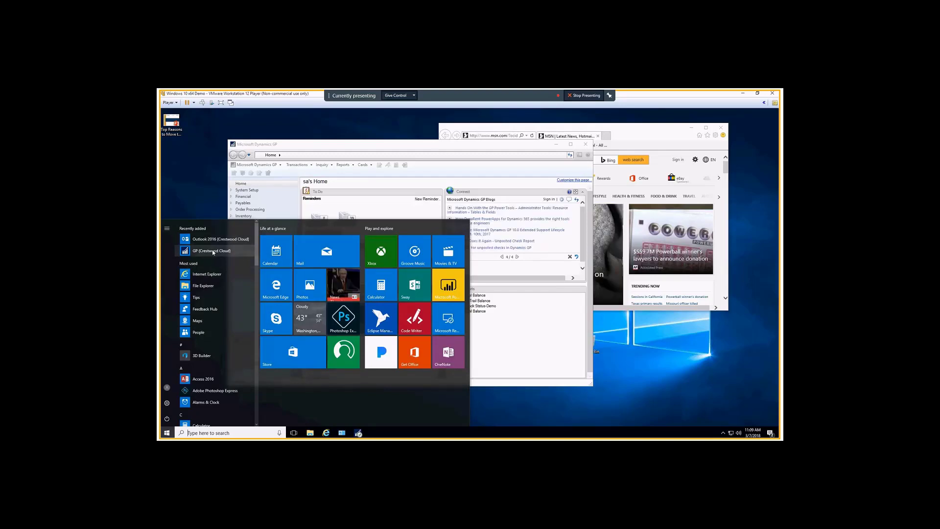
mouse_move(207, 203)
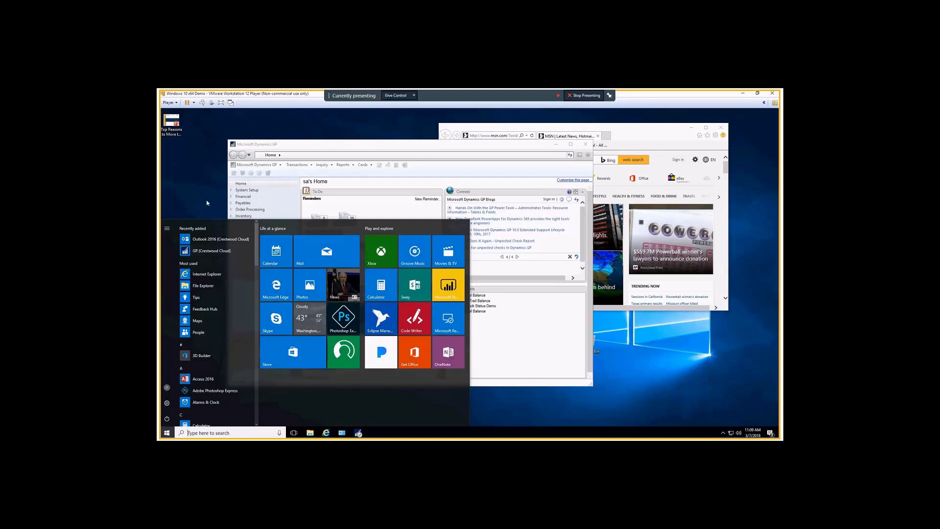
mouse_move(211, 250)
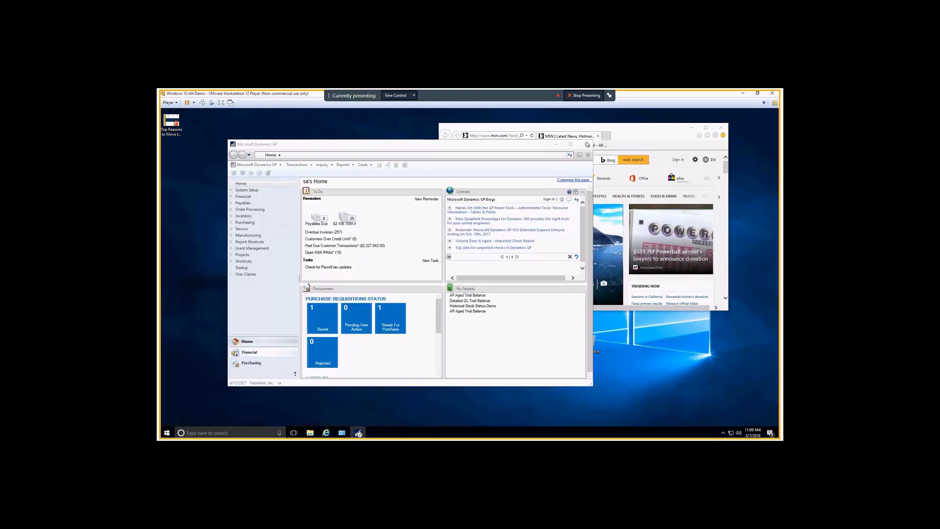
Close the Dynamics GP window, leaving an empty desktop
left_click(167, 433)
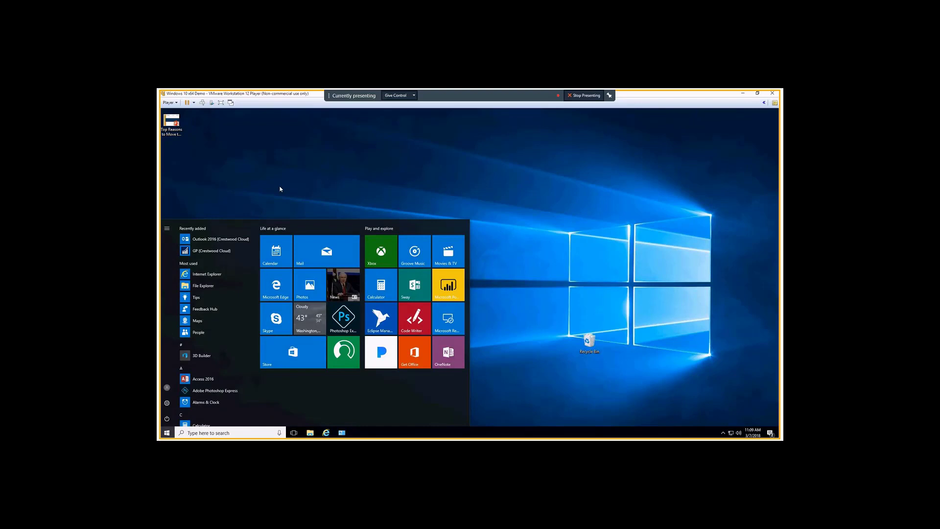
Find RemoteApp and Desktop Connections via Start, remove the Crestwood Cloud connection, and begin adding a new one
type("remoteapp")
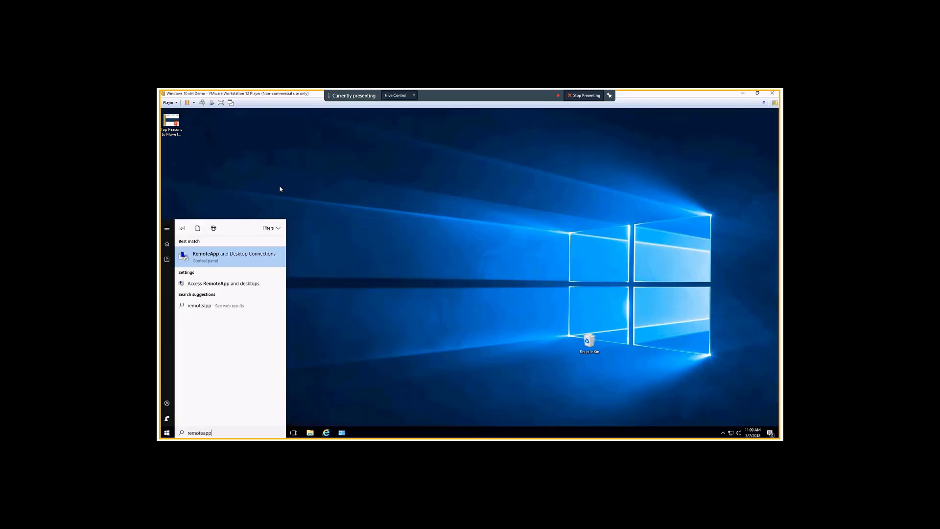
left_click(234, 257)
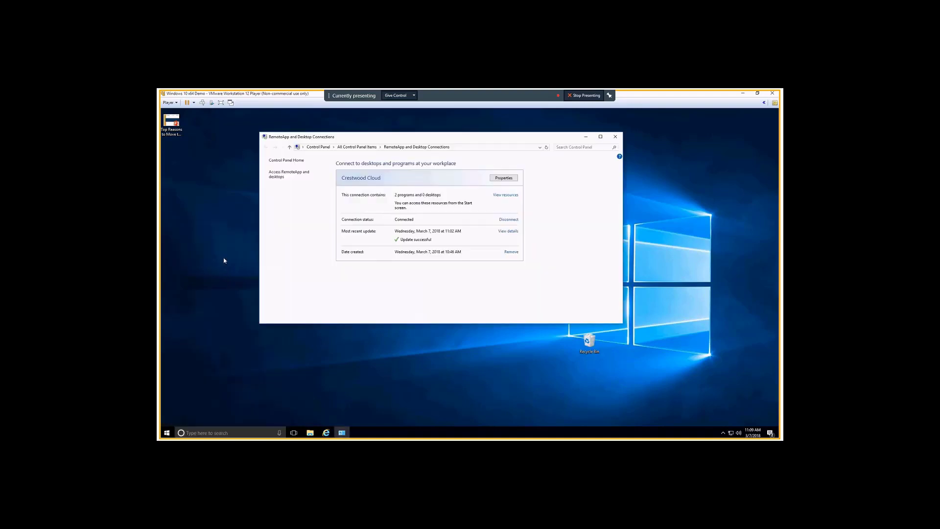
left_click(511, 251)
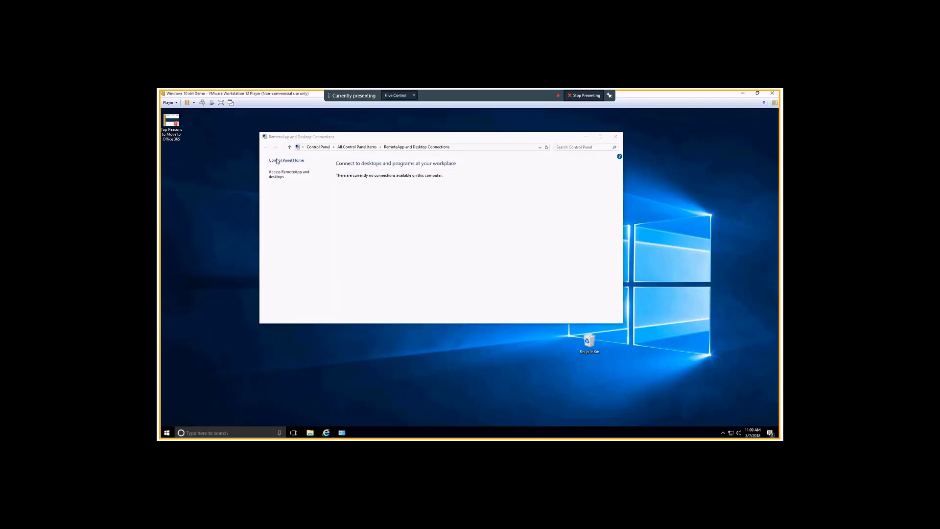
left_click(289, 175)
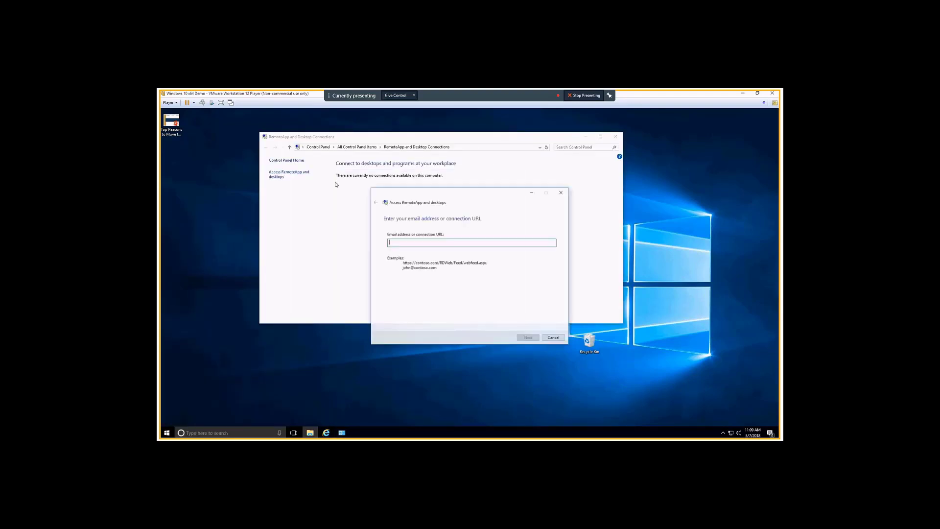
type("https://gpdemo.crestwoodcloud.com/rdweb/feed/webfeed.aspx")
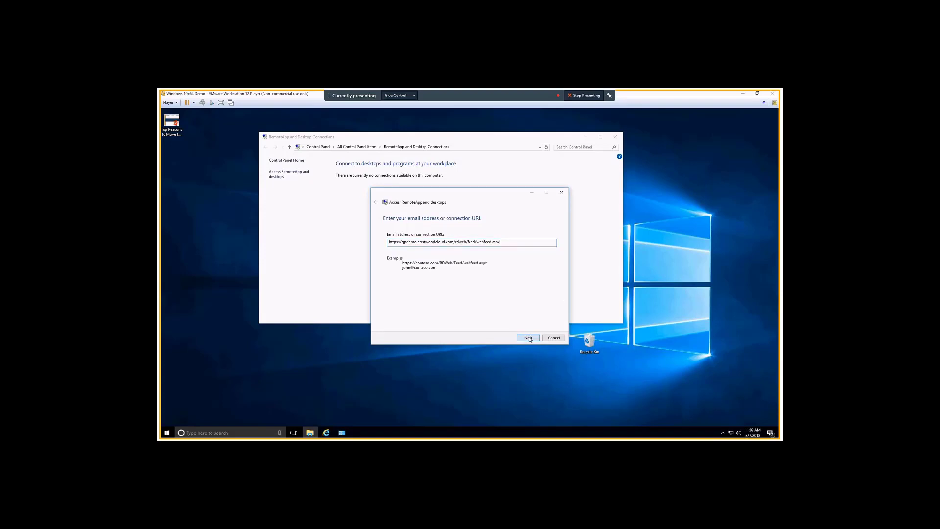
left_click(528, 337)
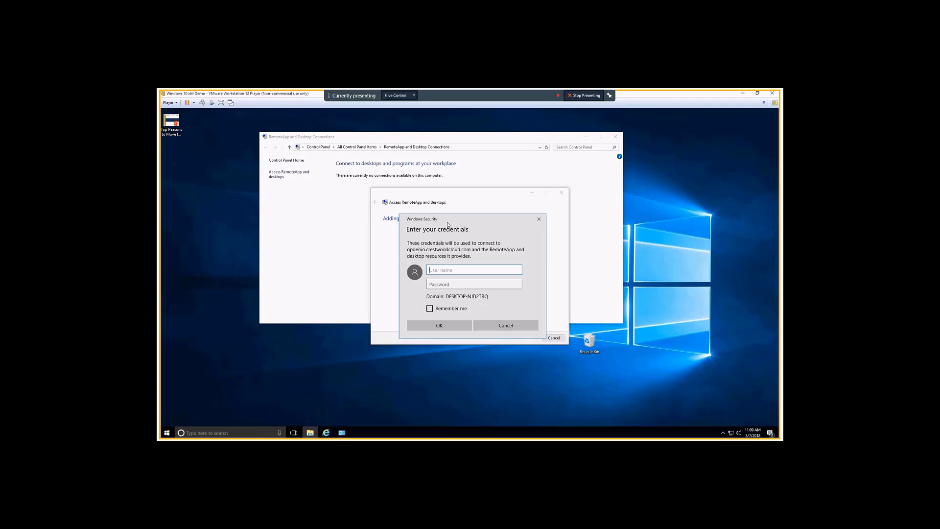
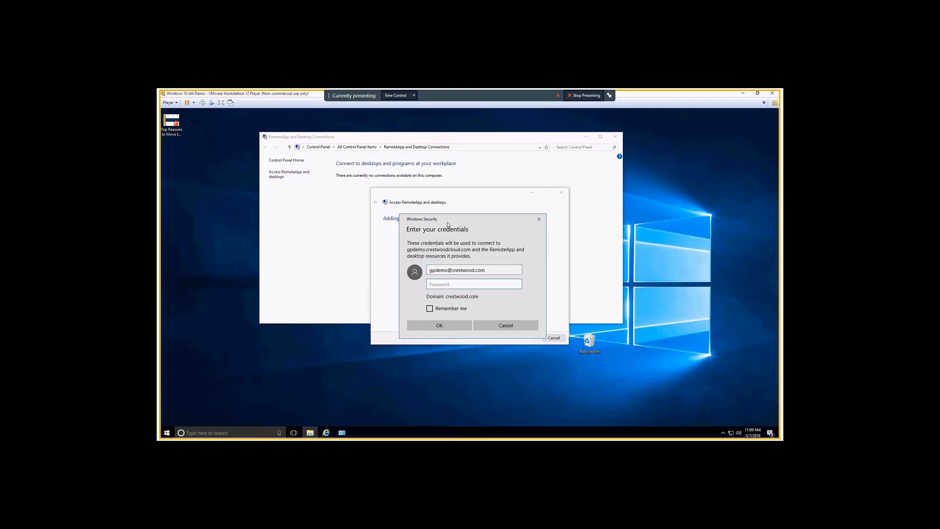
type("password")
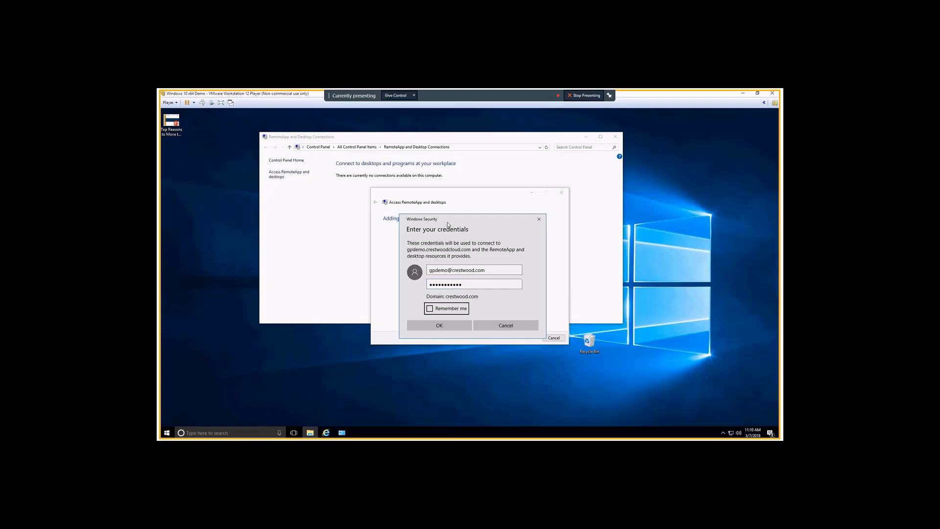
left_click(439, 325)
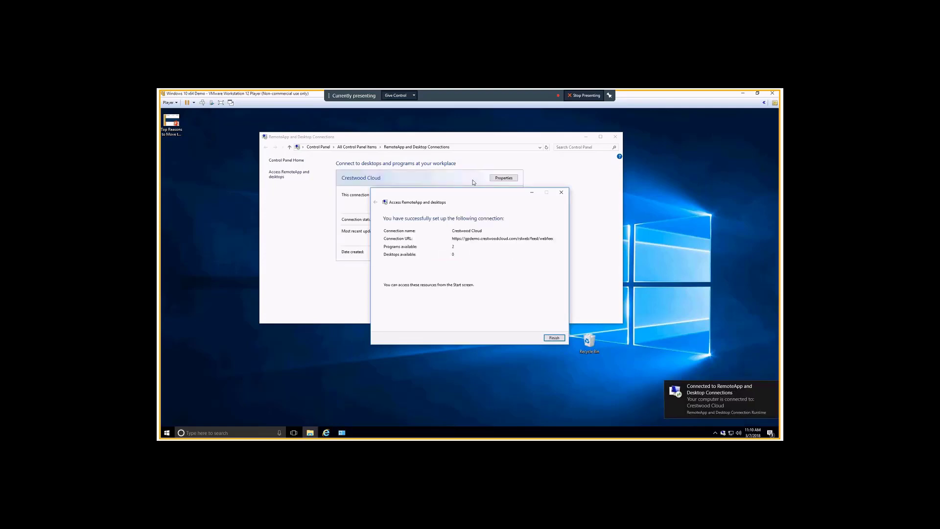
Finish the wizard and view the Crestwood Cloud (RADC) folder with GP and Outlook 2016
left_click(553, 337)
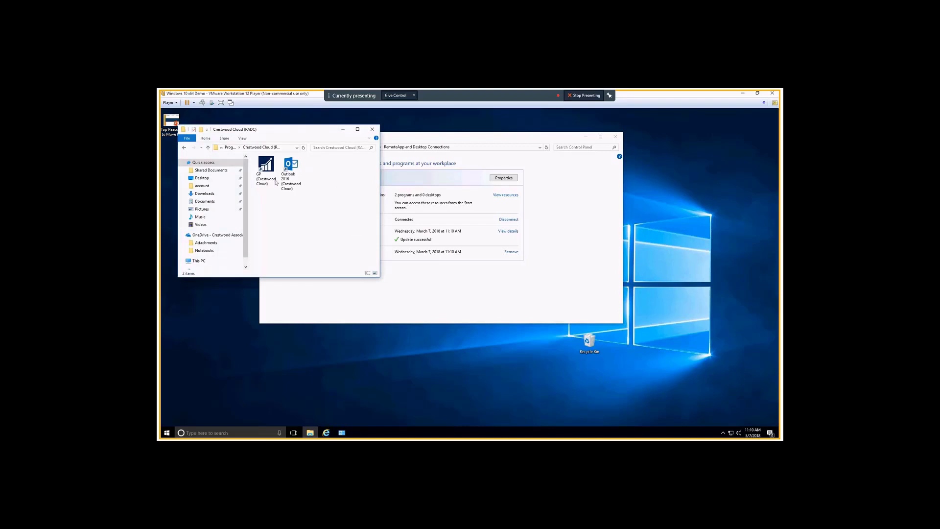
left_click(290, 169)
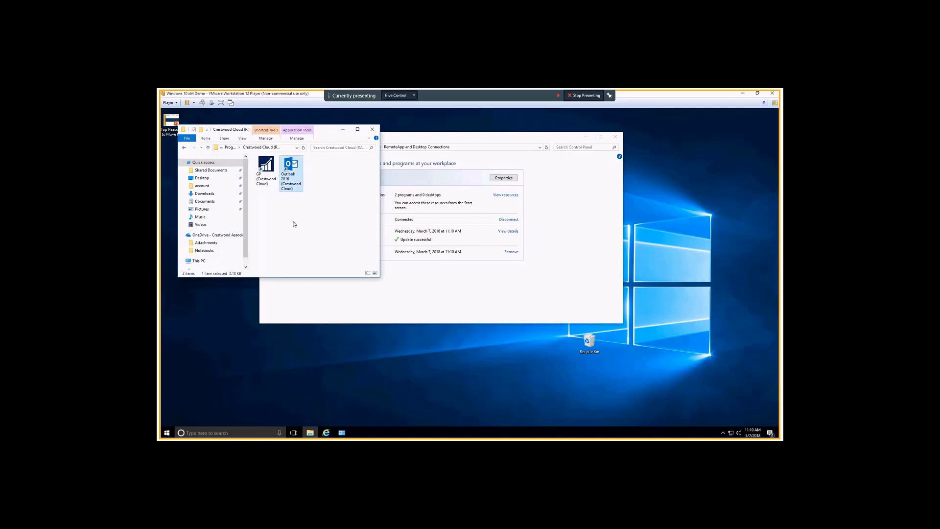
left_click(167, 433)
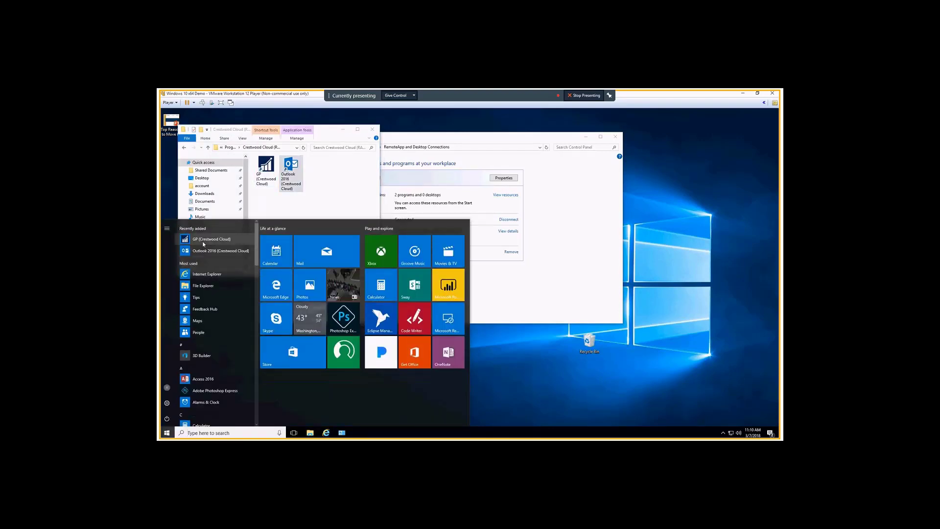
Launch GP (Crestwood Cloud) from Start, accept the sample company notice, and move the window right
left_click(211, 239)
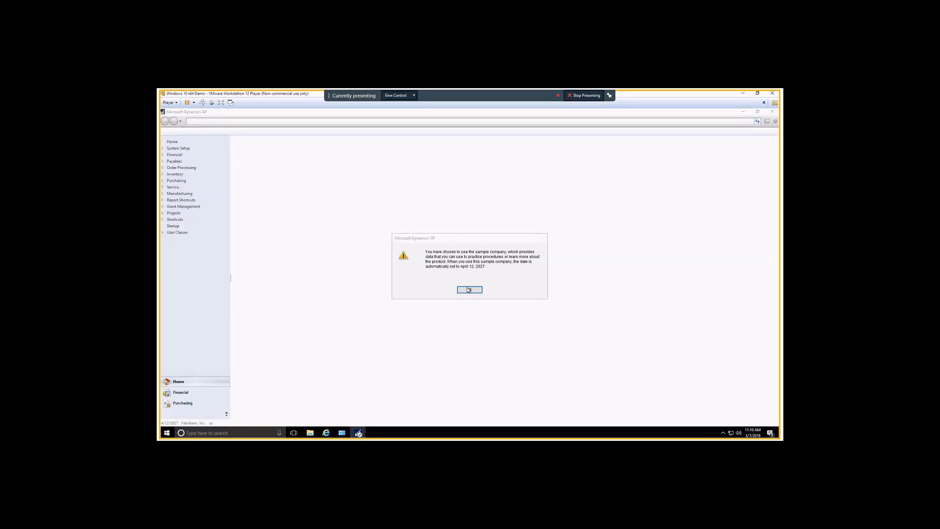
left_click(469, 289)
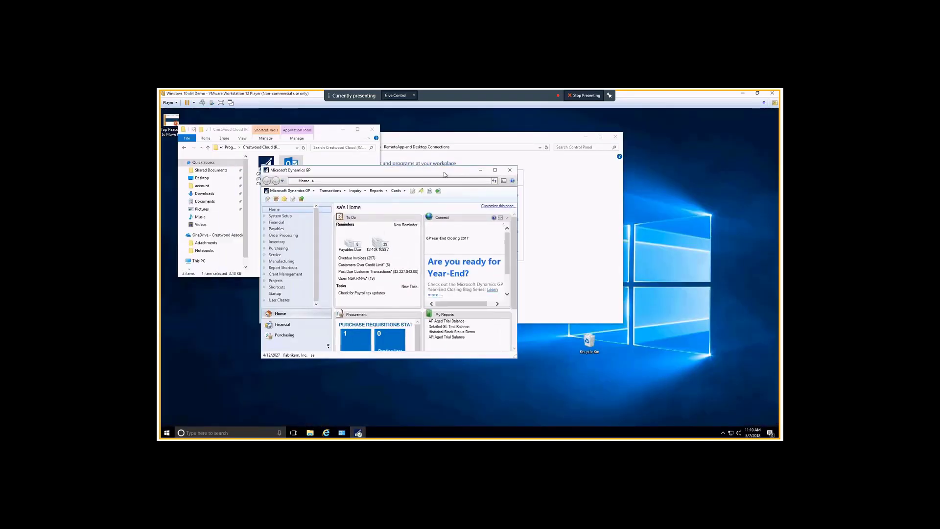
left_click_drag(443, 171, 521, 171)
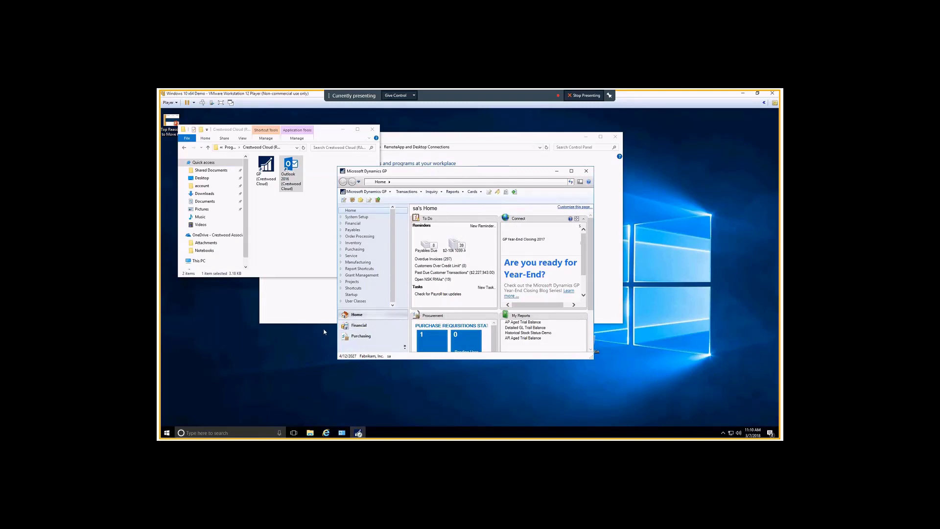